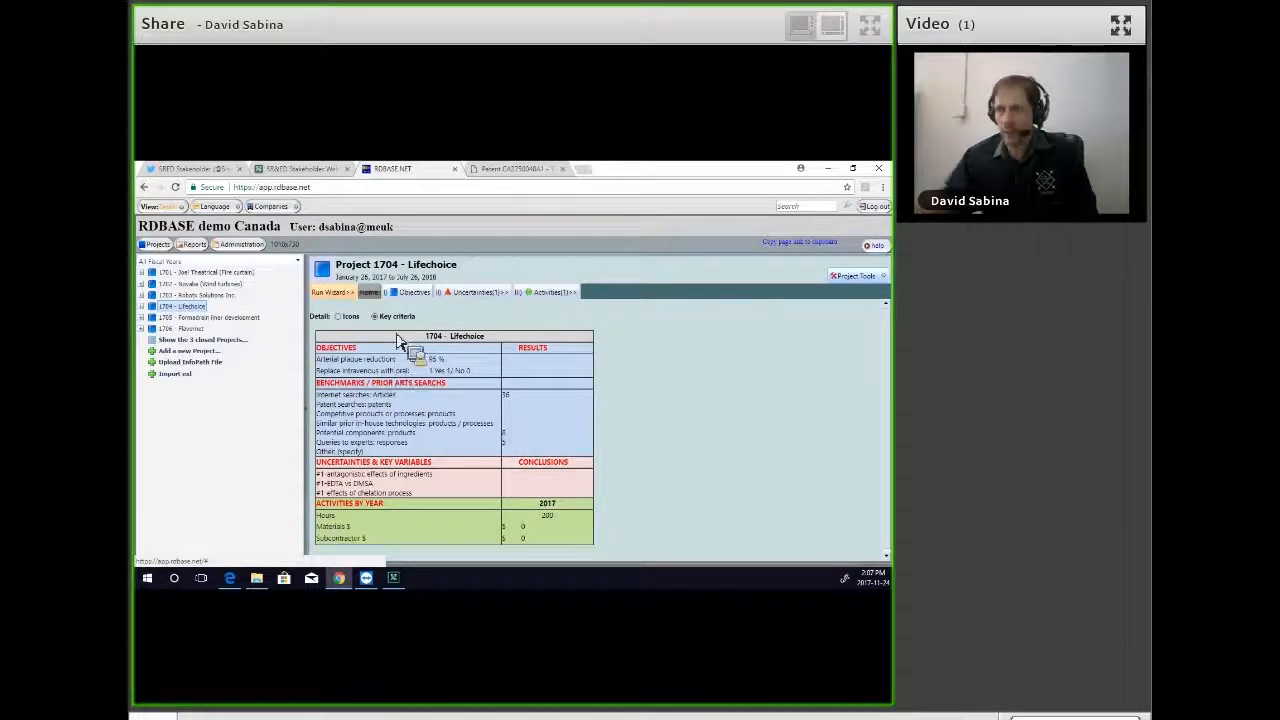
- Open the Administration page for RDBASE demo Canada
left_click(240, 244)
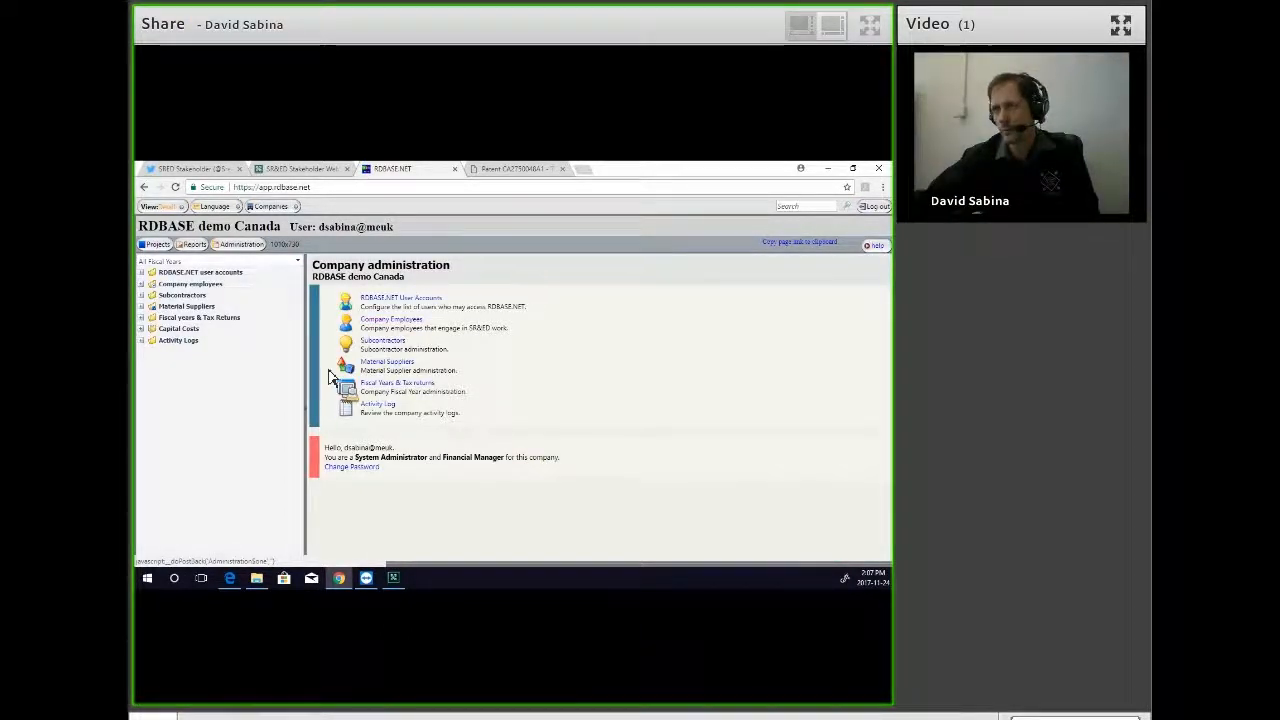
- Review an employee's Education & Background record with attached resume, then return to Projects
left_click(391, 318)
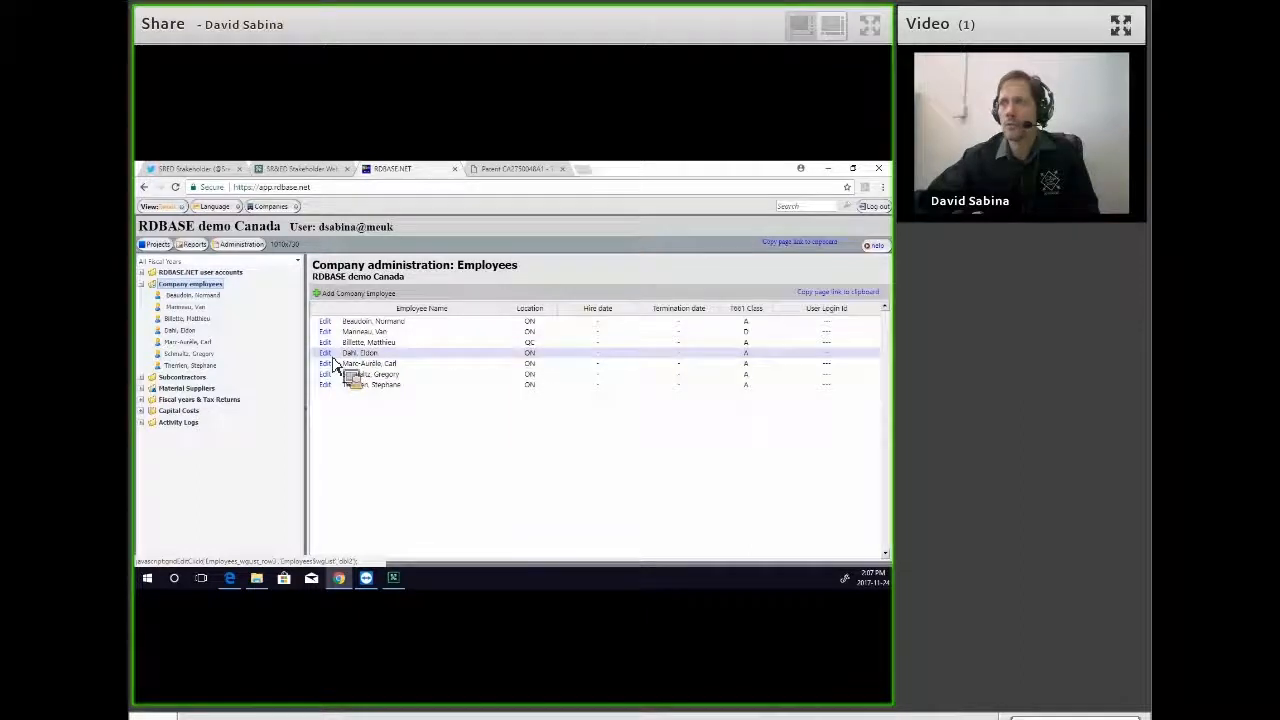
left_click(325, 353)
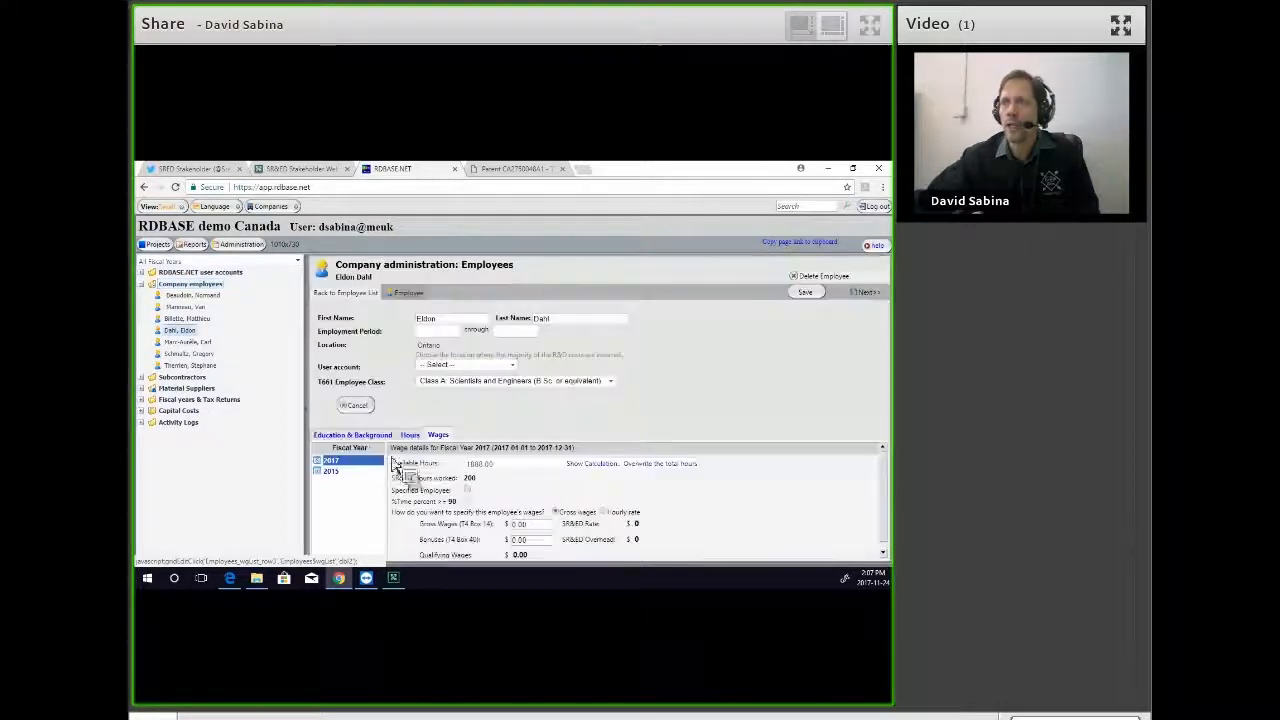
left_click(353, 434)
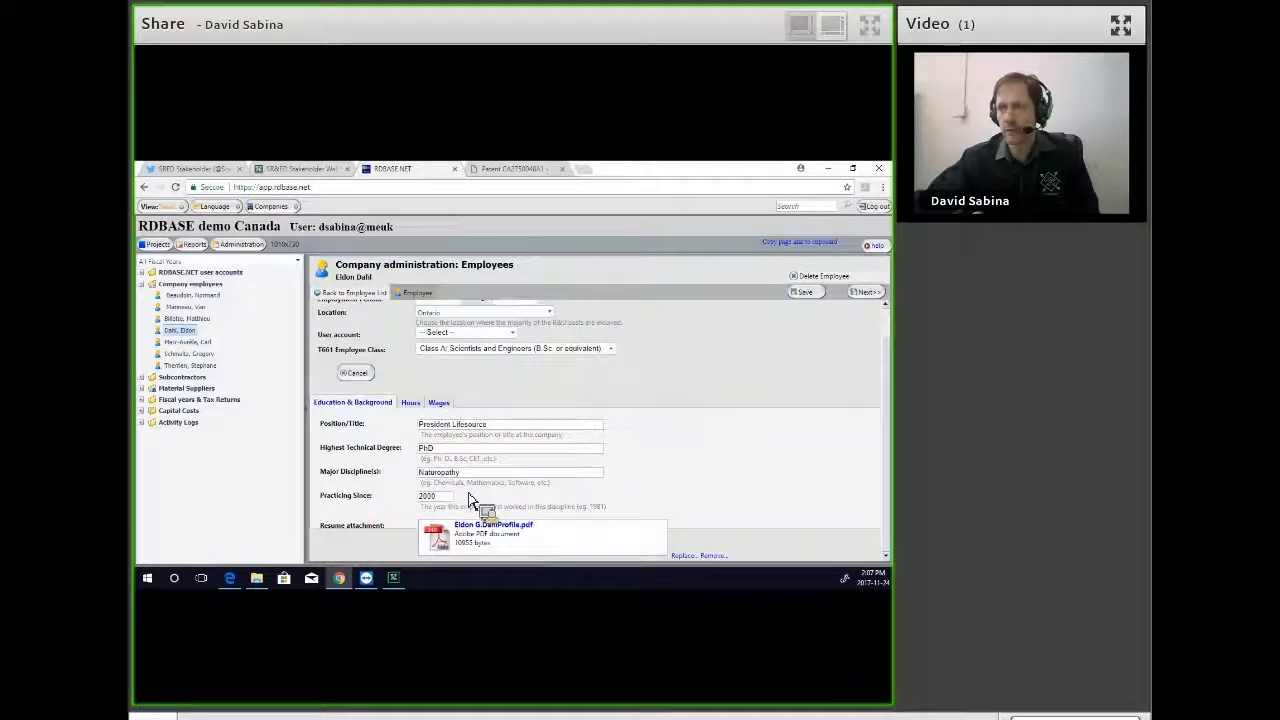
mouse_move(493, 524)
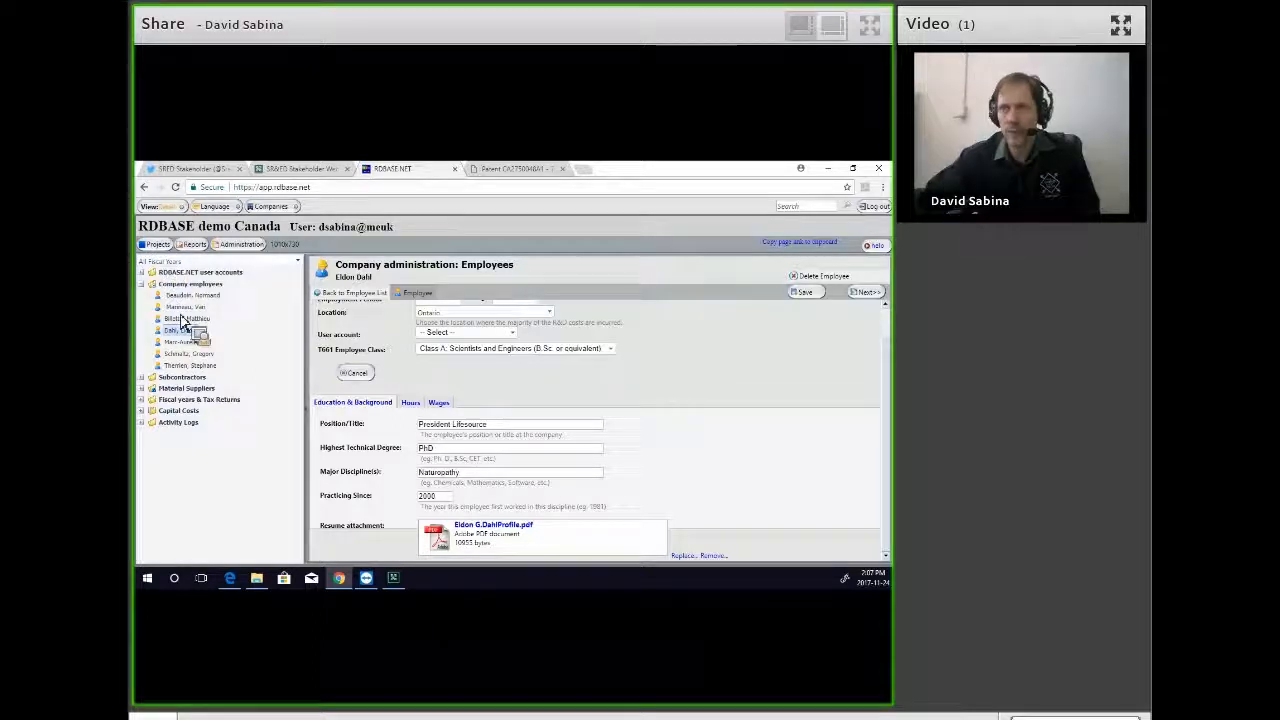
left_click(157, 244)
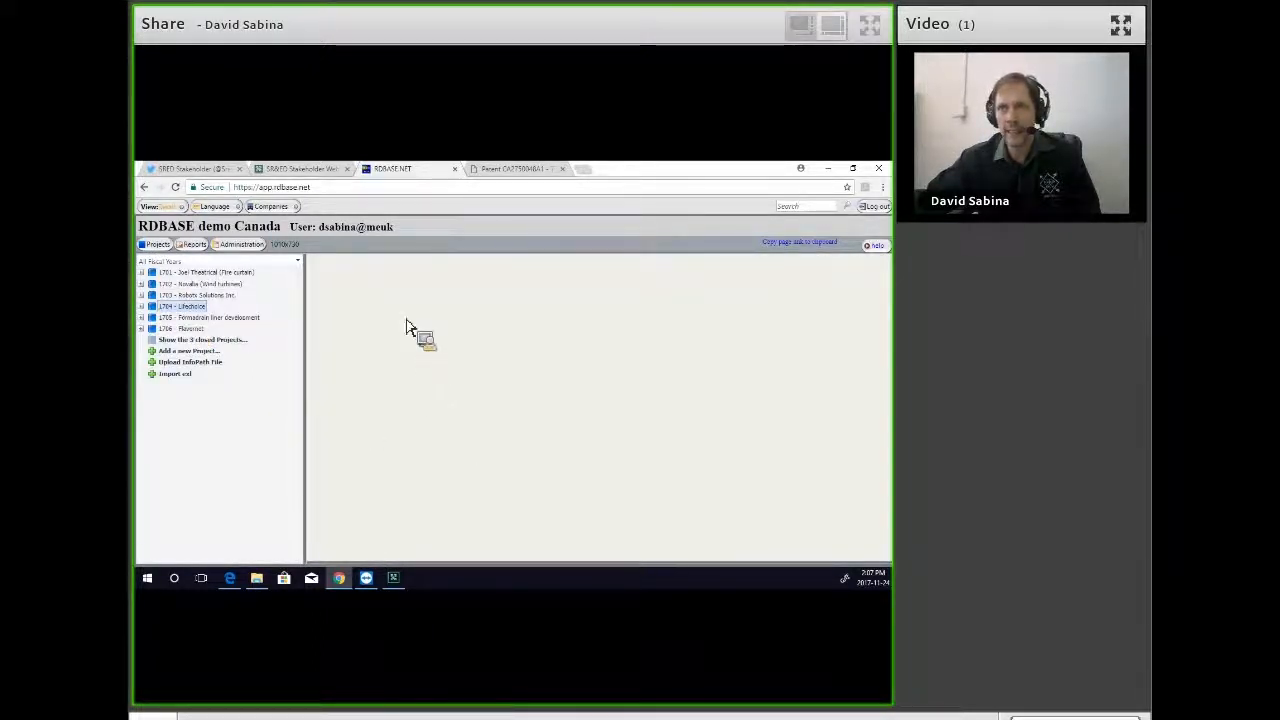
- Select 1704 - Lifechoice in the project tree to show its key criteria
left_click(183, 306)
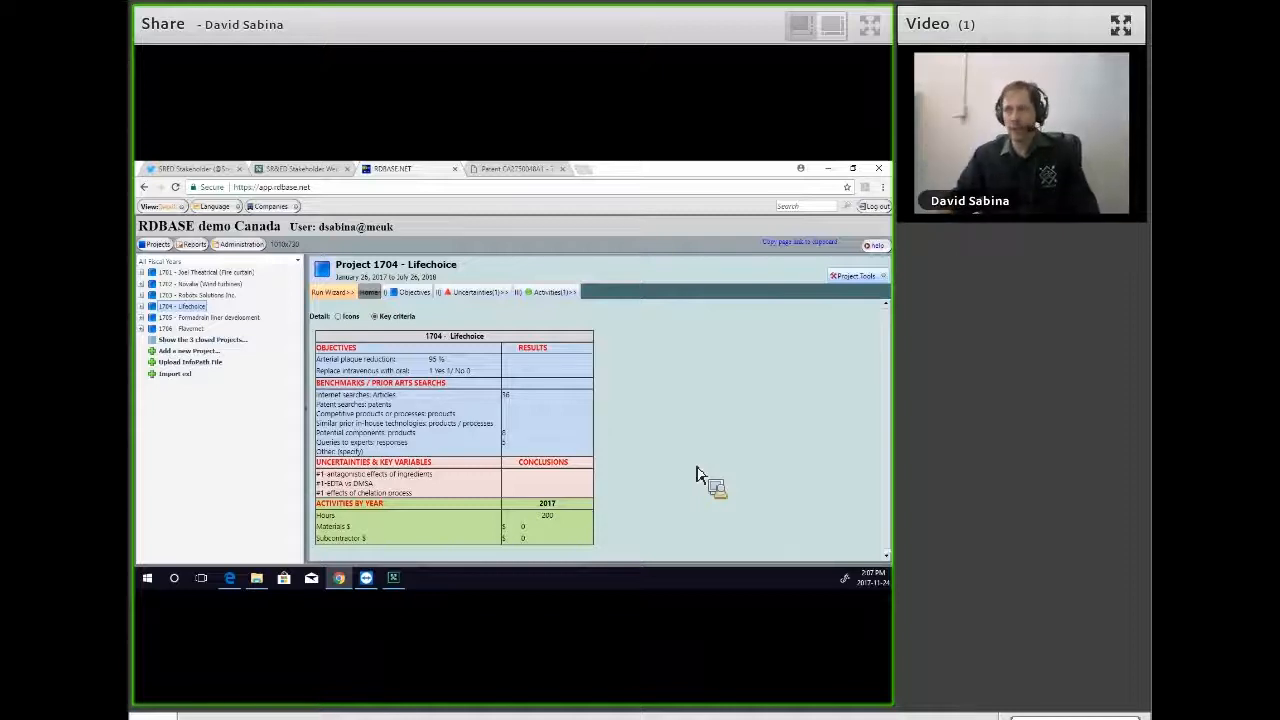
mouse_move(520, 445)
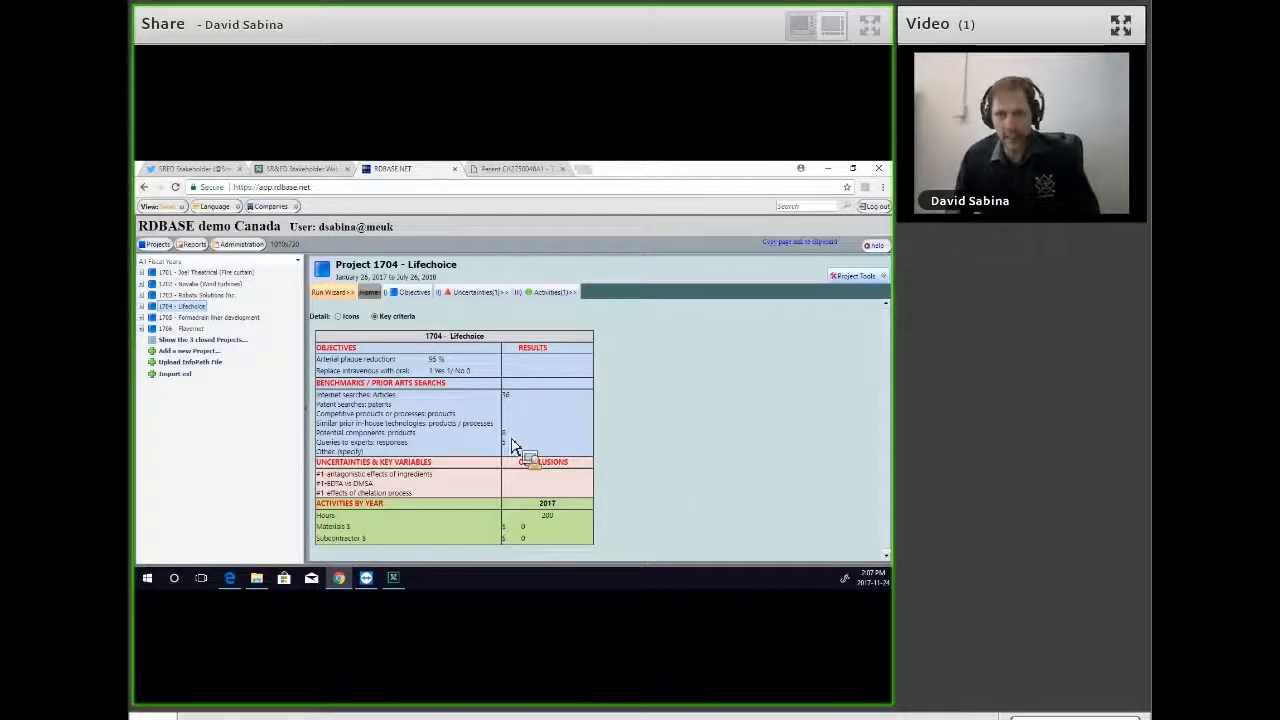
mouse_move(520, 455)
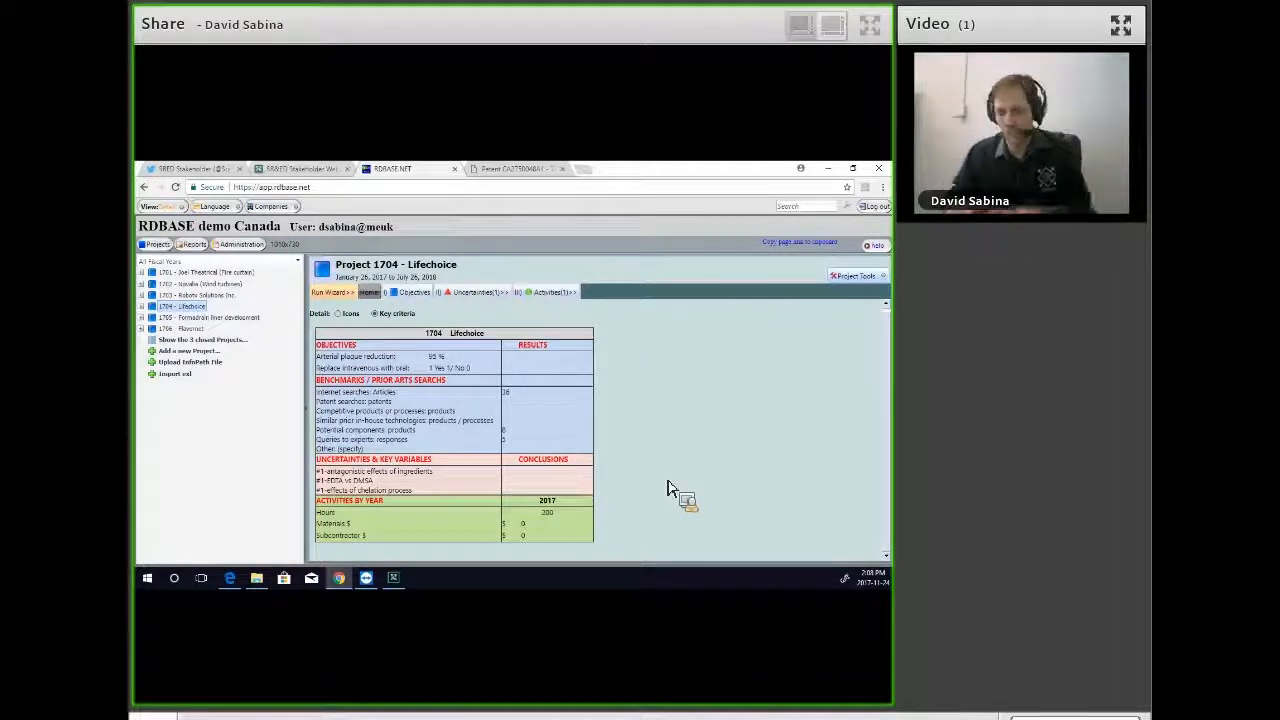
mouse_move(290, 285)
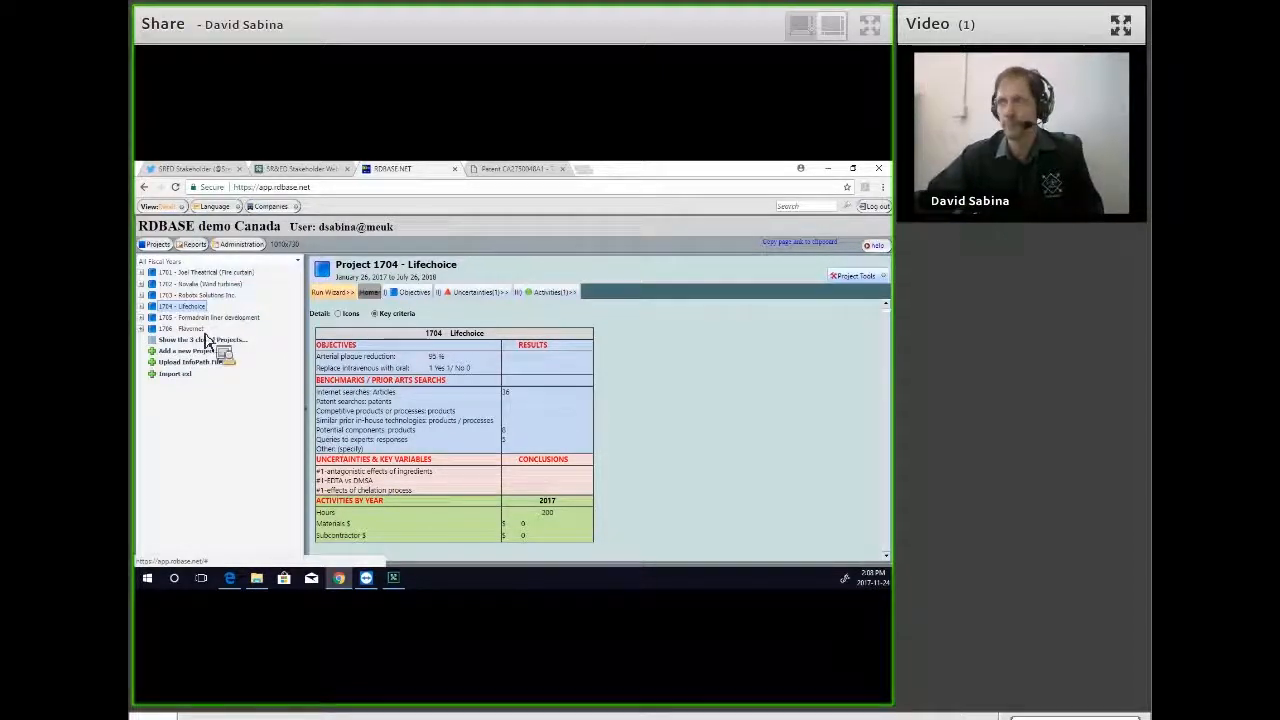
- Preview the Project Descriptions report with project 1704 – Lifechoice selected
left_click(193, 244)
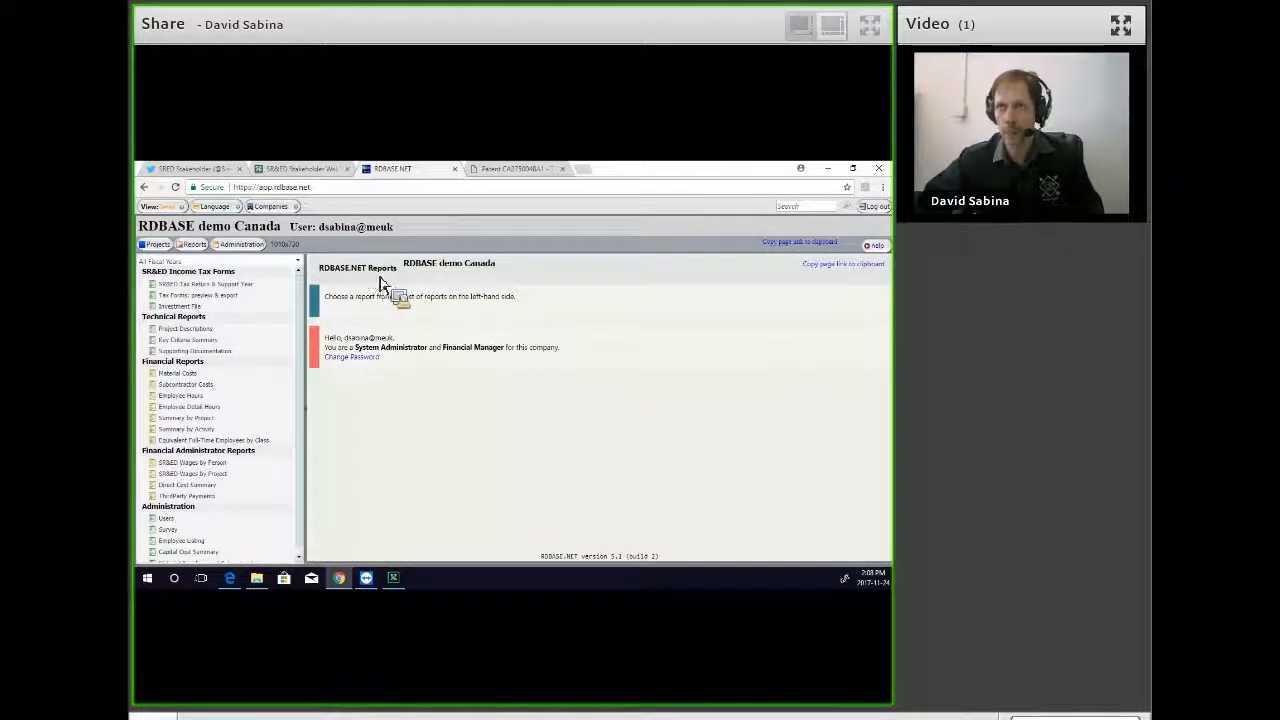
left_click(185, 328)
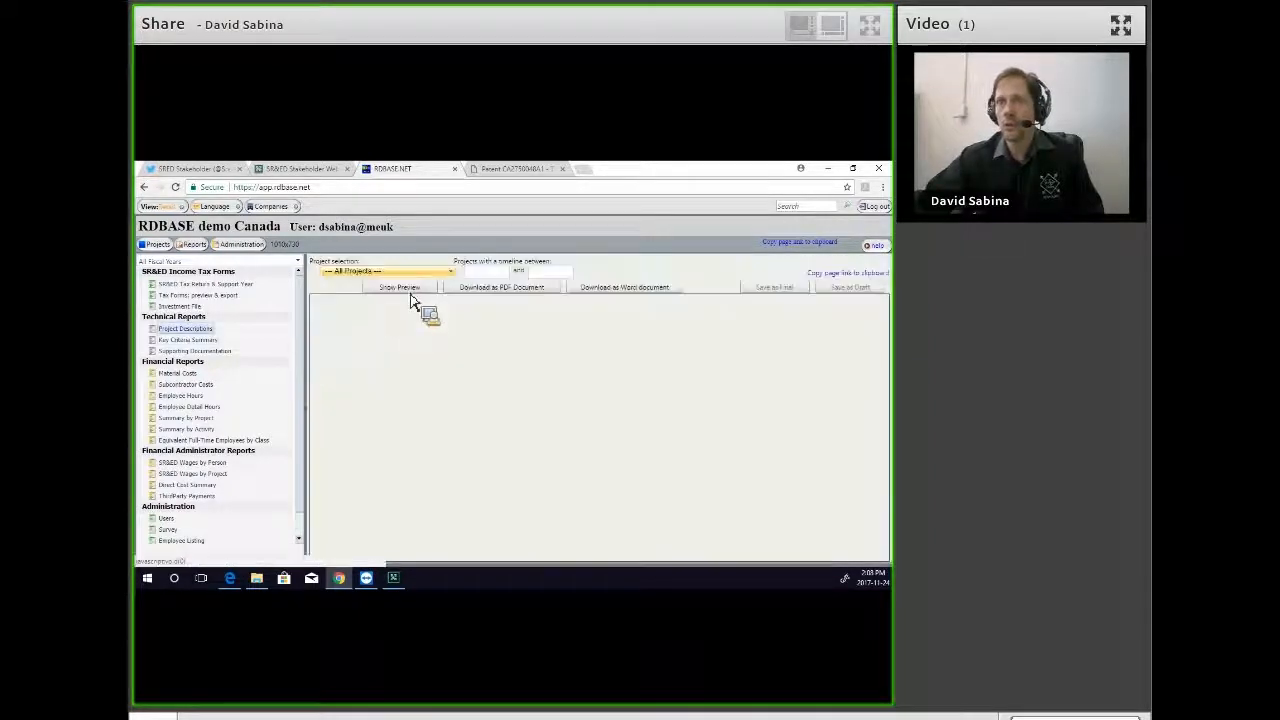
left_click(388, 270)
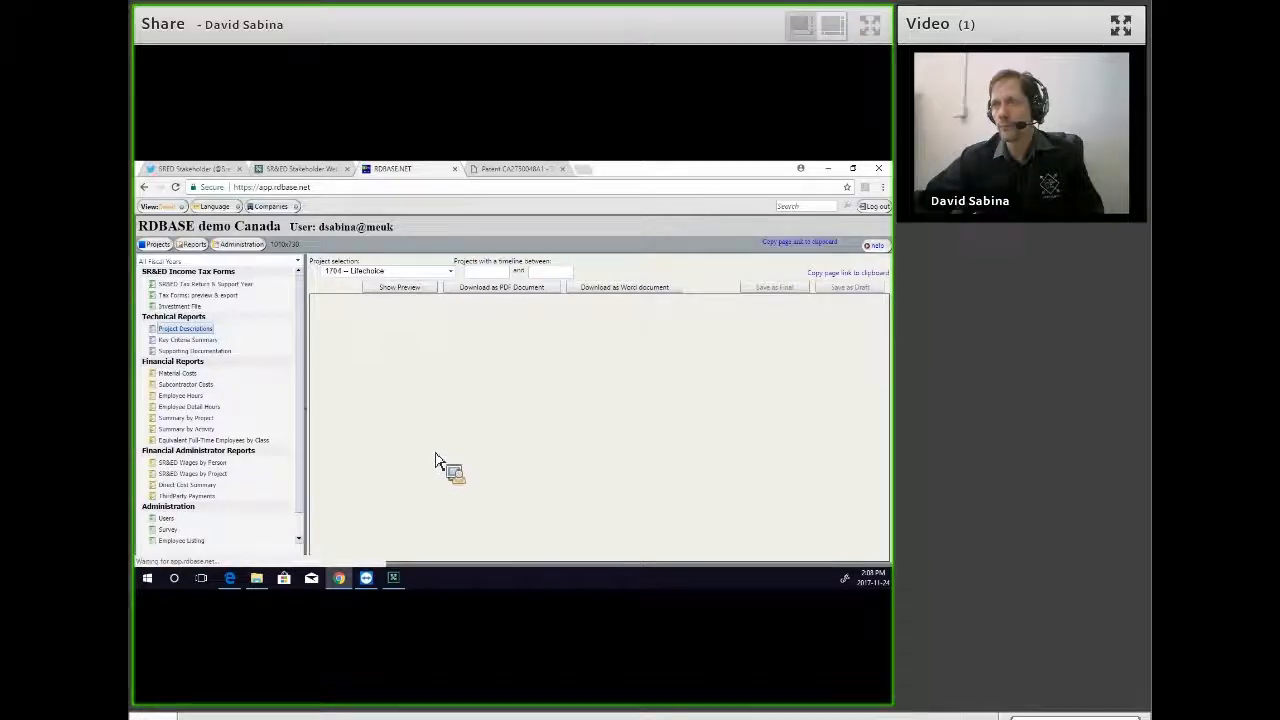
left_click(399, 287)
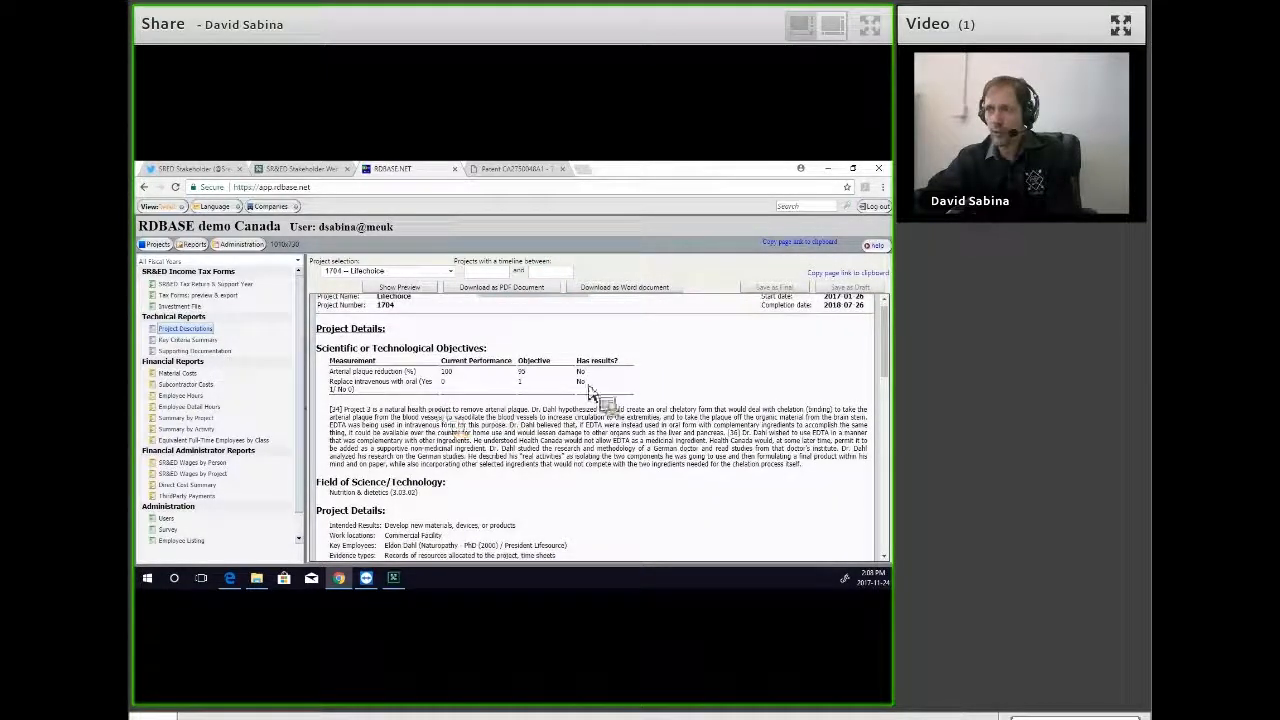
- Scroll the report past objectives and technological uncertainty to the Activity #1-1 section
scroll("down", 3)
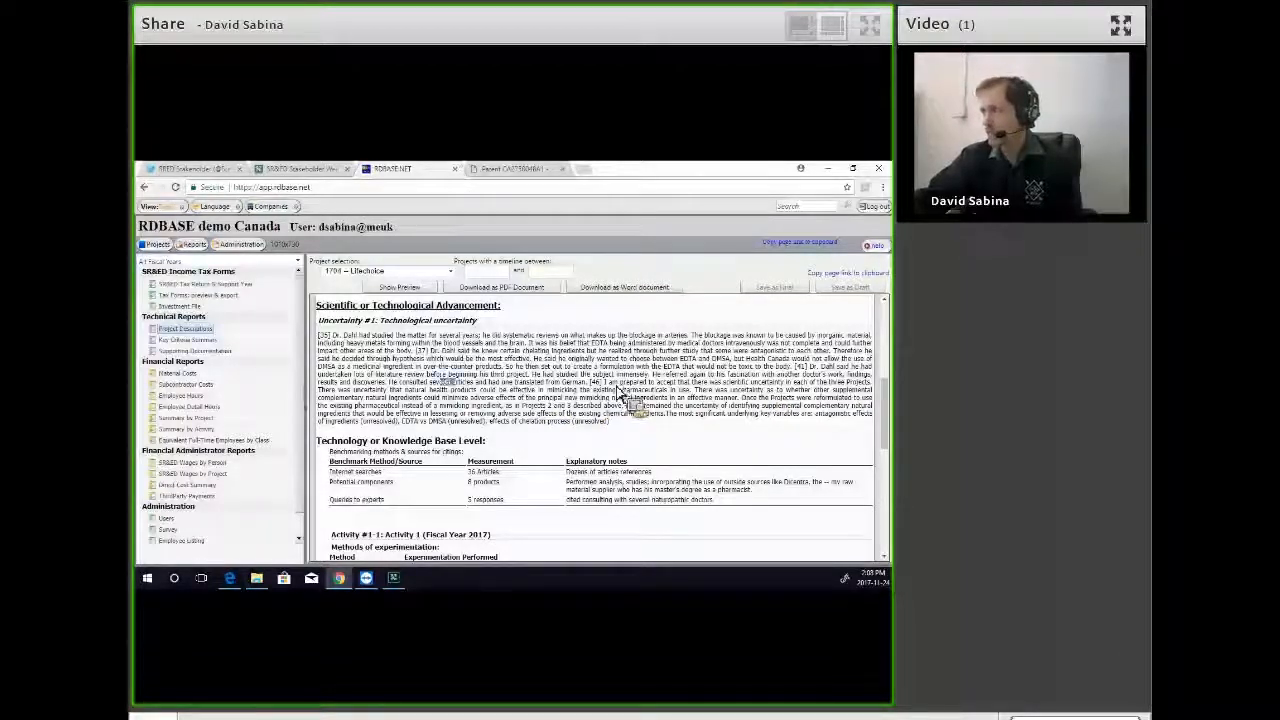
mouse_move(585, 538)
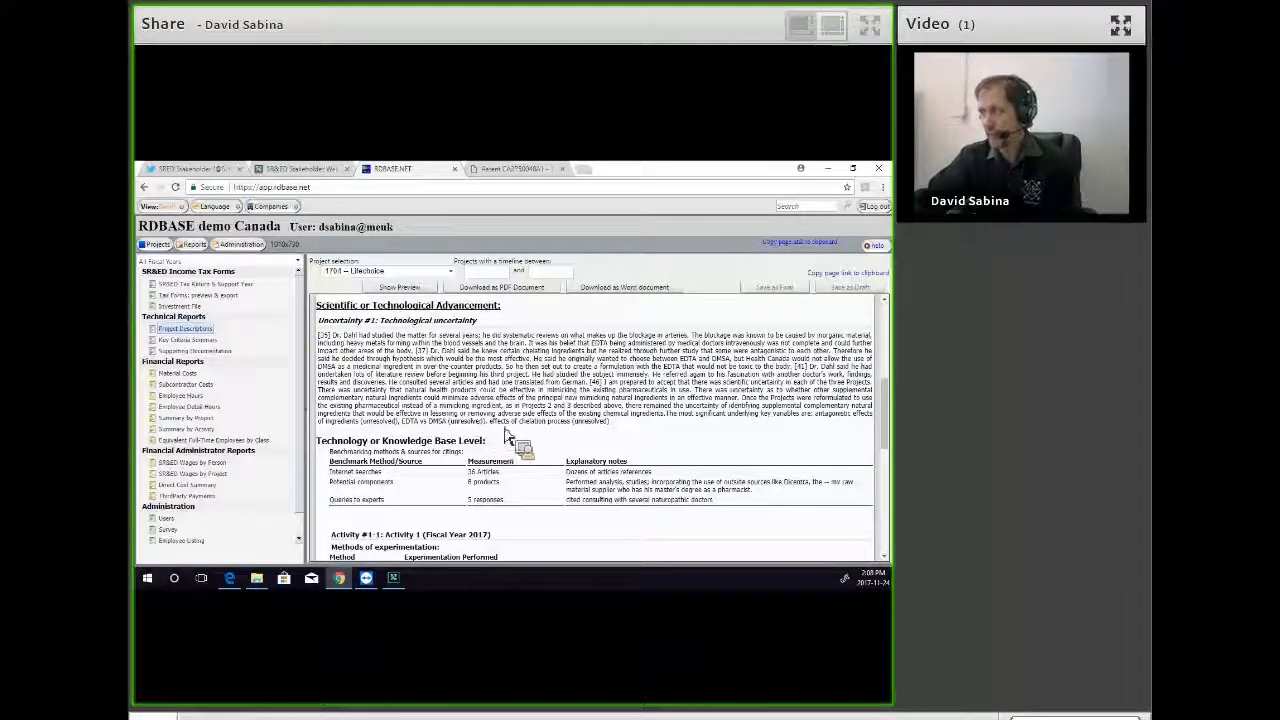
scroll("down", 3)
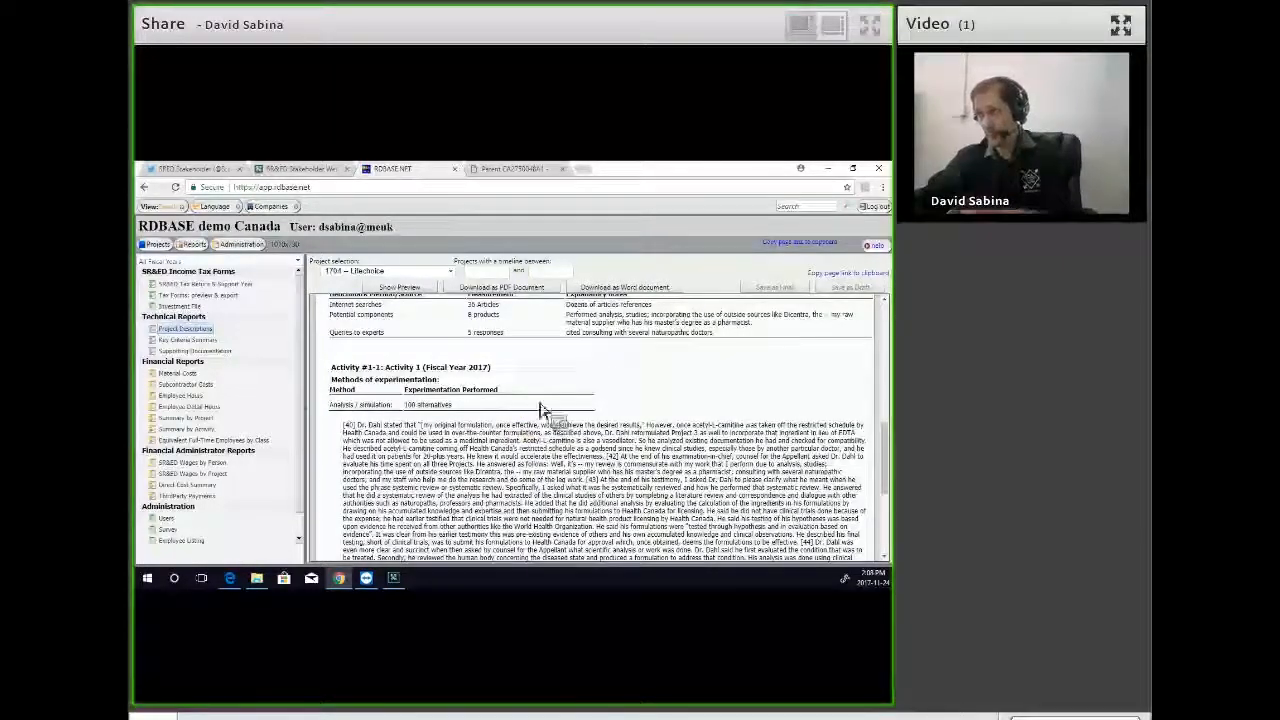
scroll("up", 3)
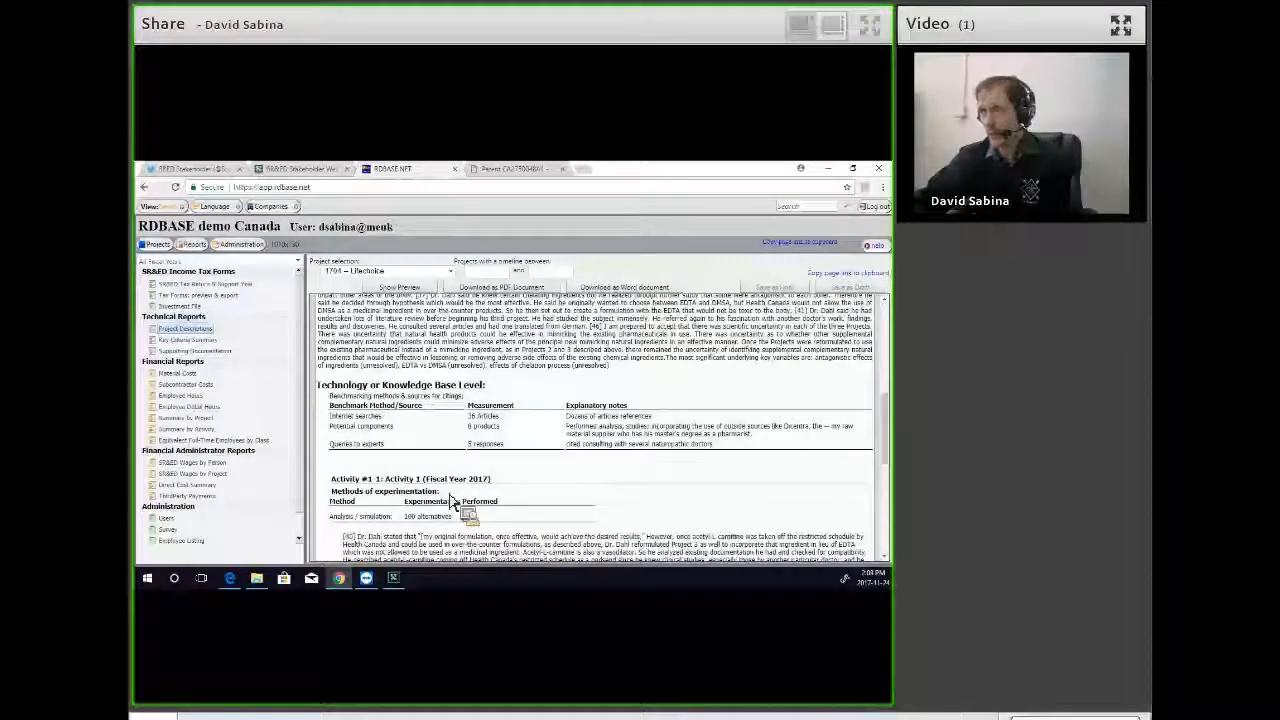
scroll("down", 3)
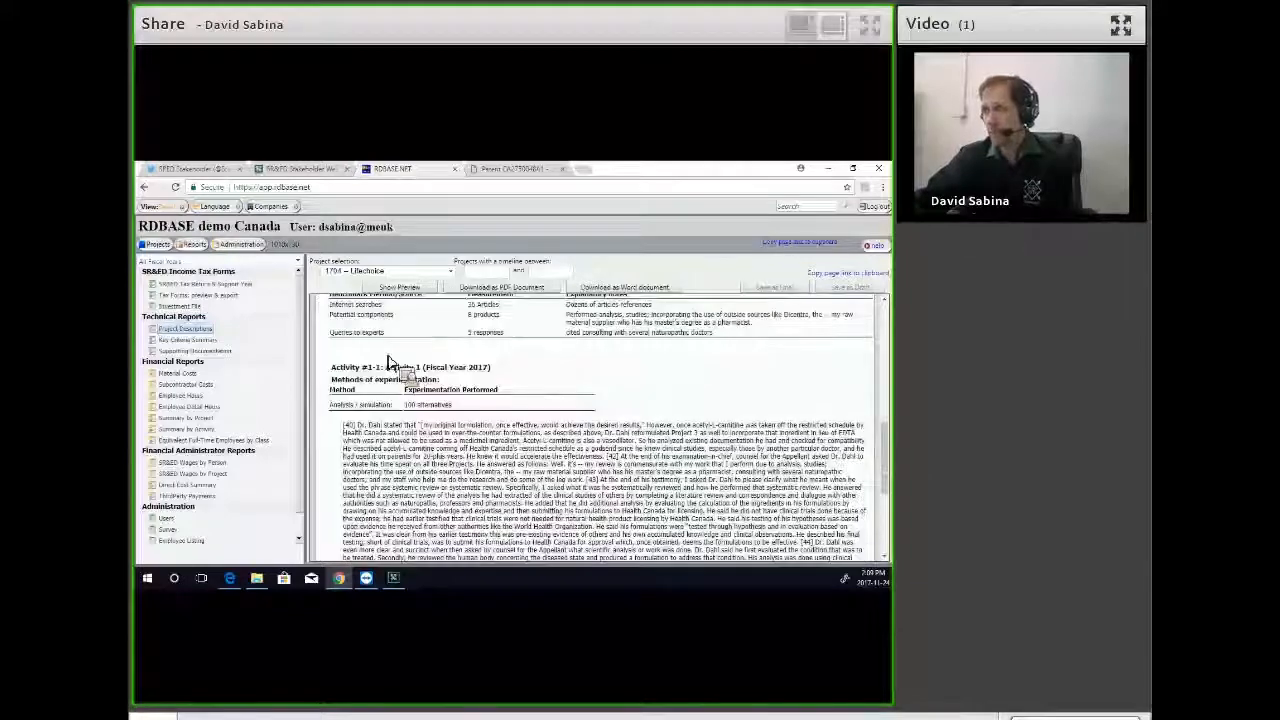
scroll("down", 3)
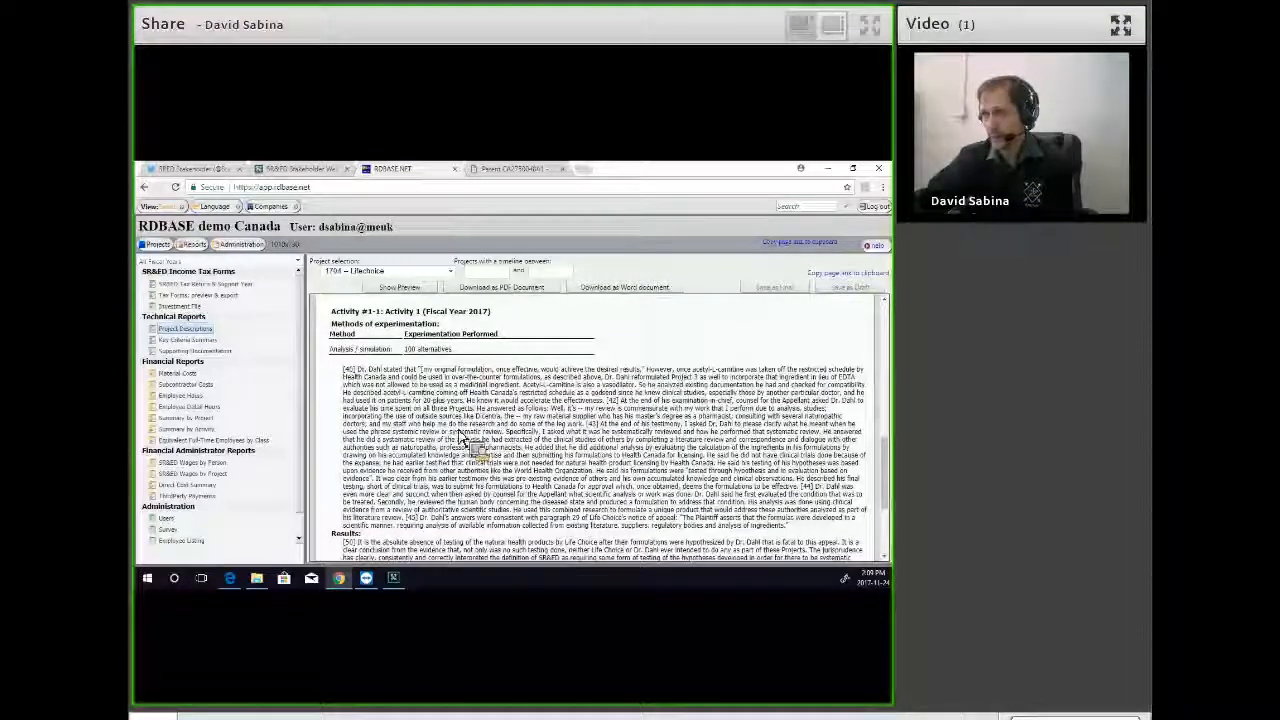
- Scroll down through Results and Conclusion, then back up to Scientific or Technological Advancement
scroll("down", 3)
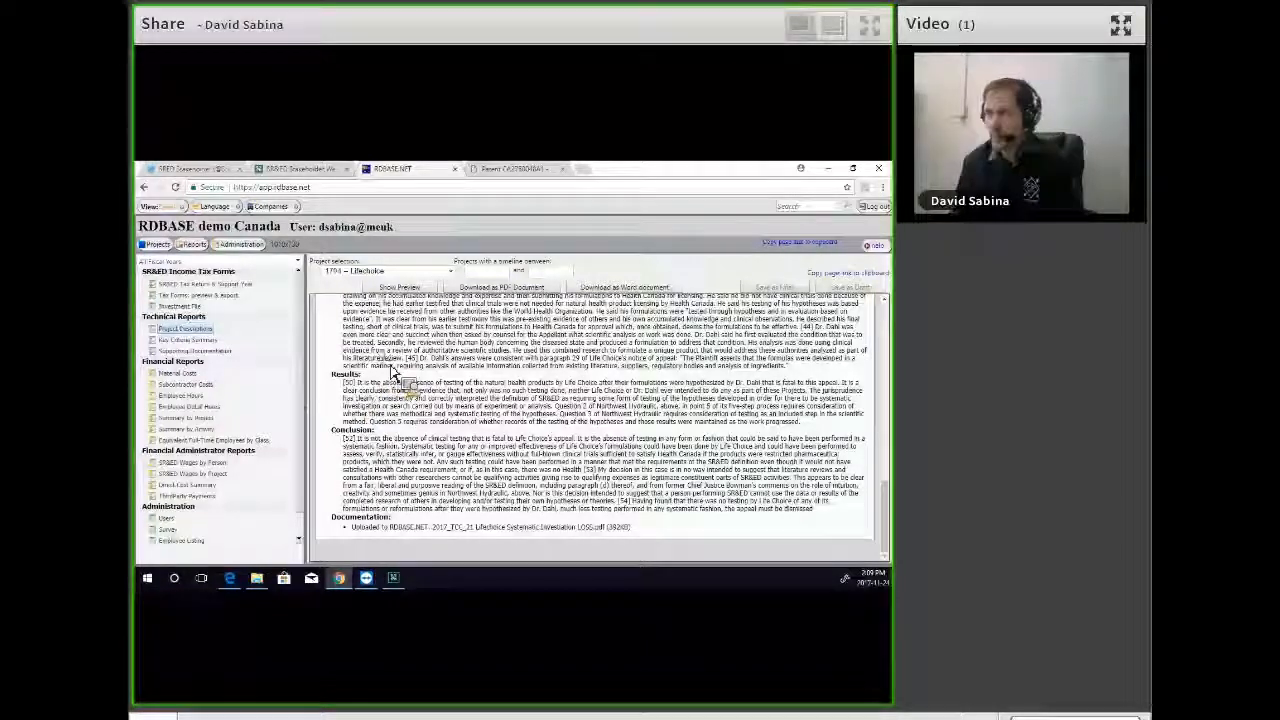
scroll("up", 3)
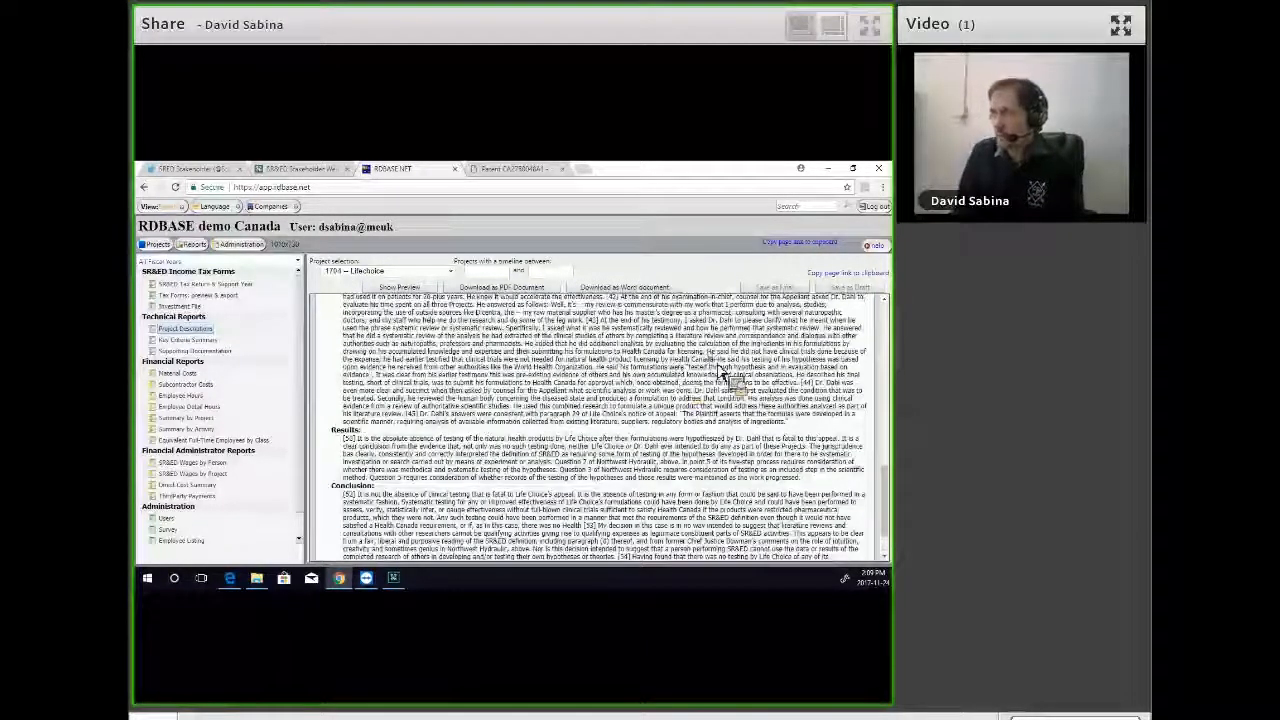
left_click_drag(355, 358, 855, 370)
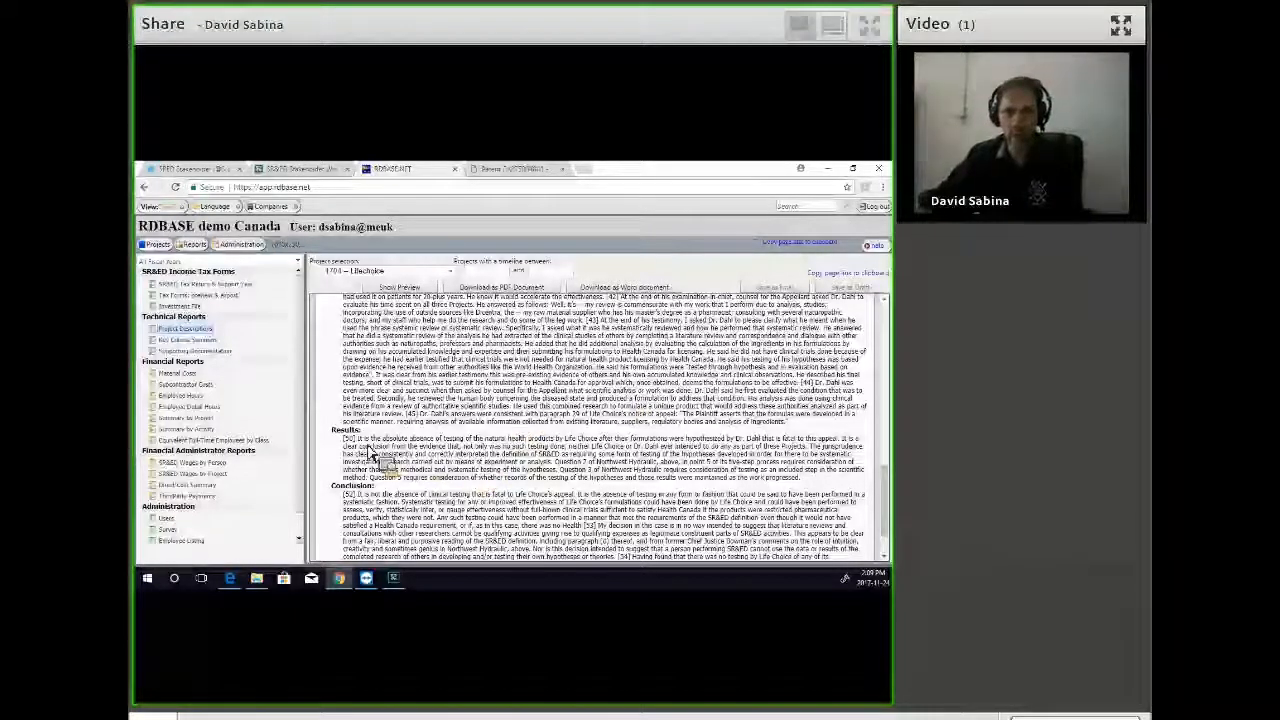
scroll("down", 3)
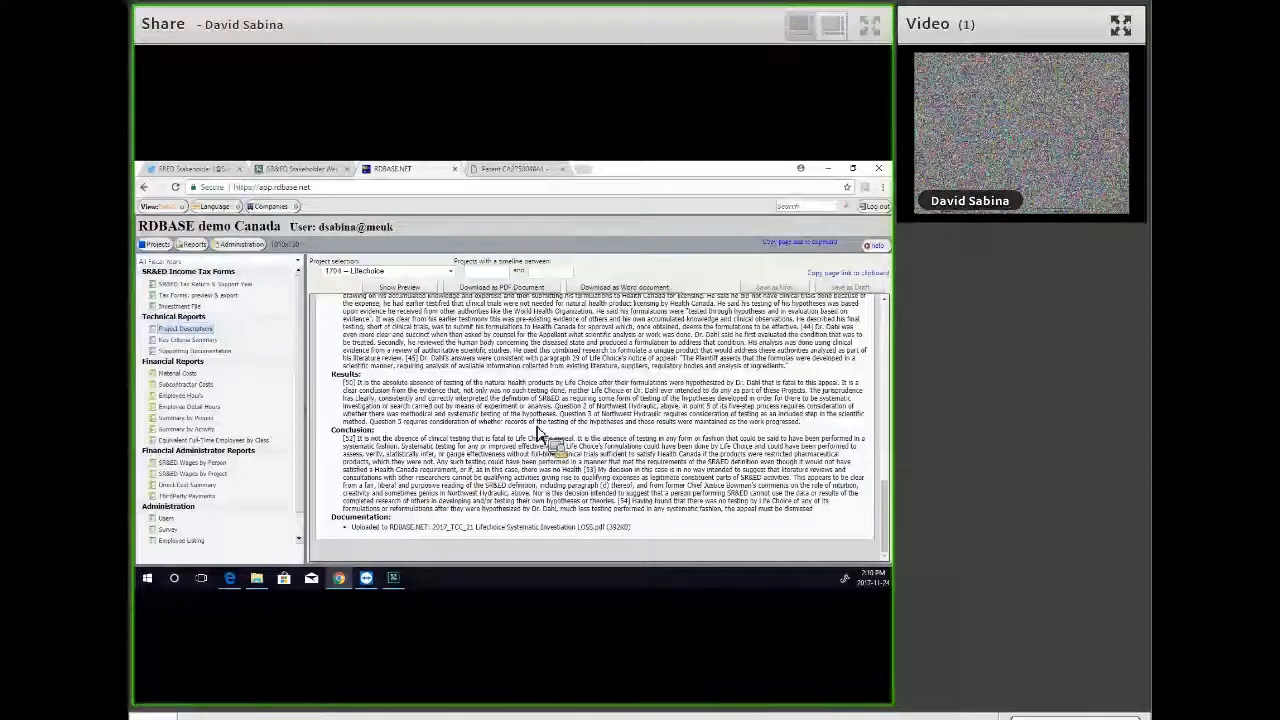
scroll("up", 3)
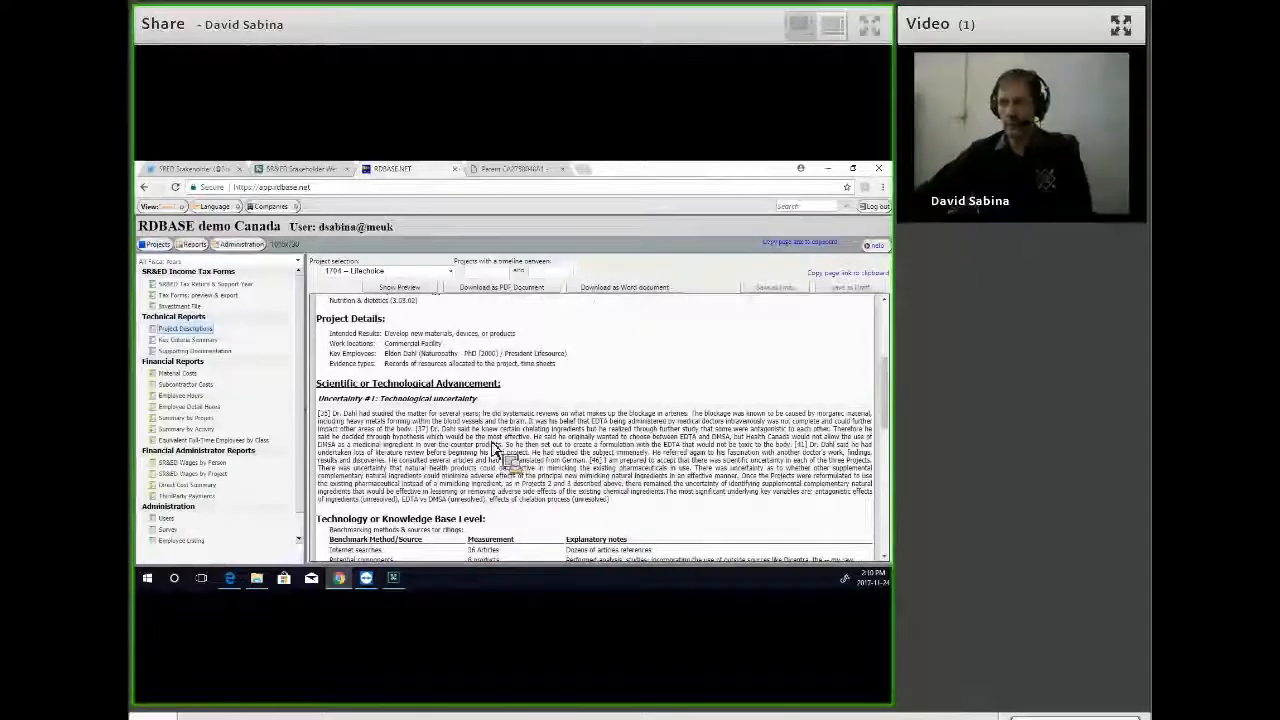